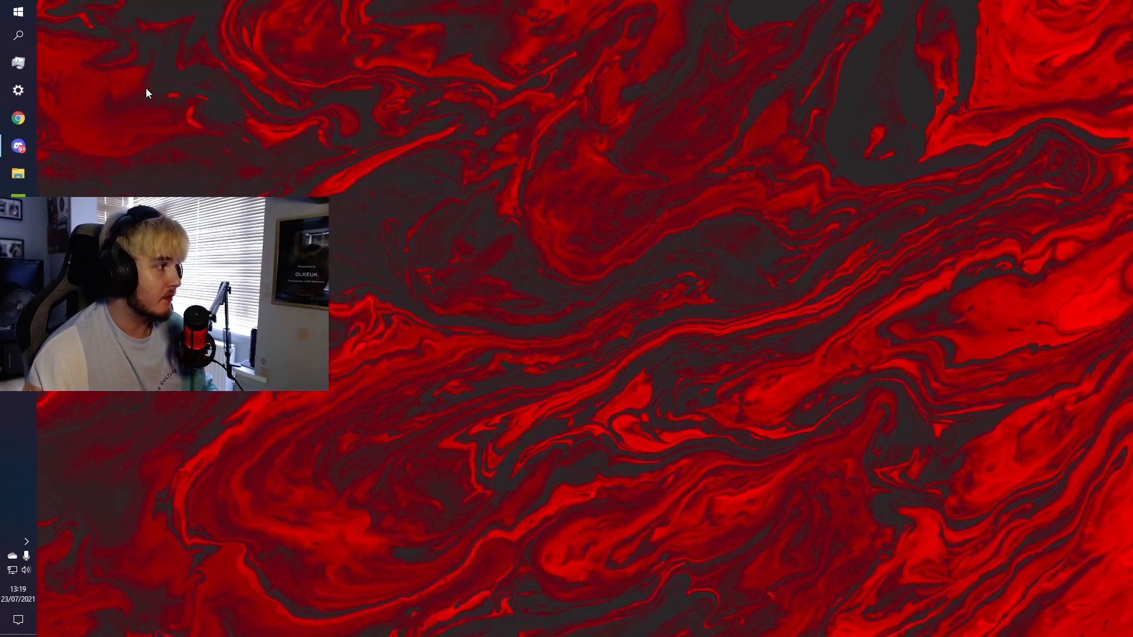
Open Dead by Daylight's WindowsNoEditor config folder in File Explorer
click(18, 173)
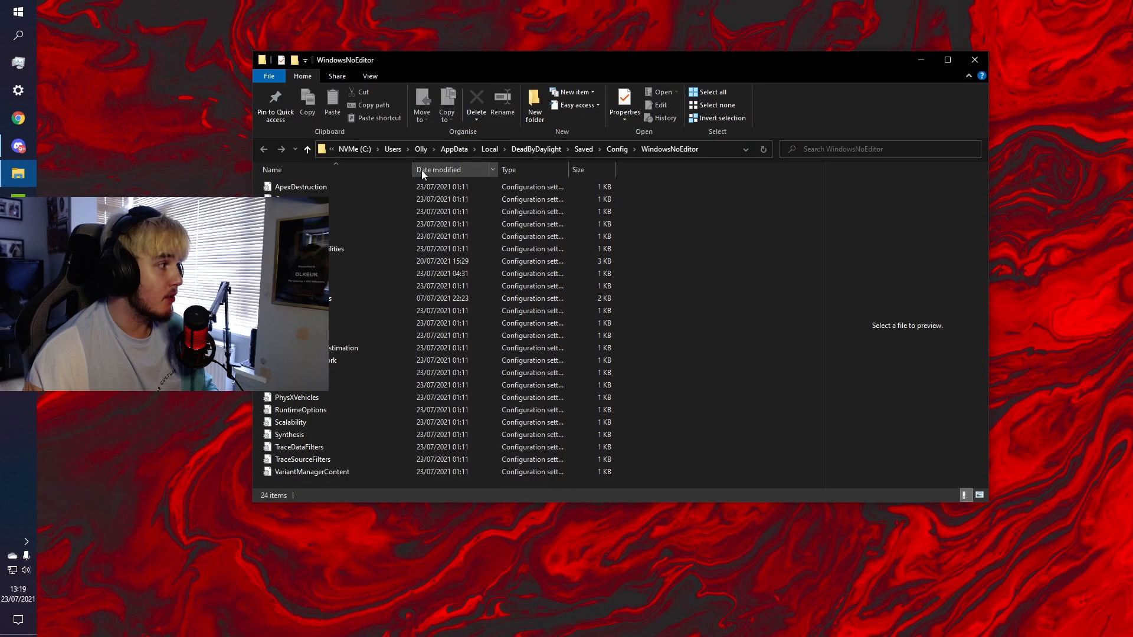
mouse_move(344, 348)
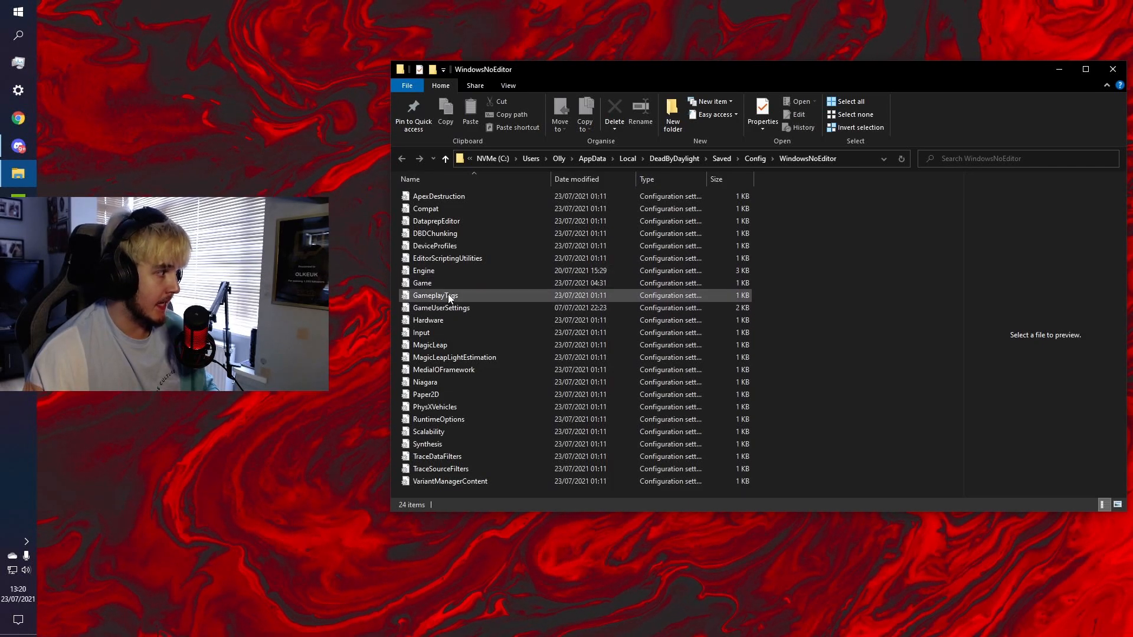
mouse_move(451, 283)
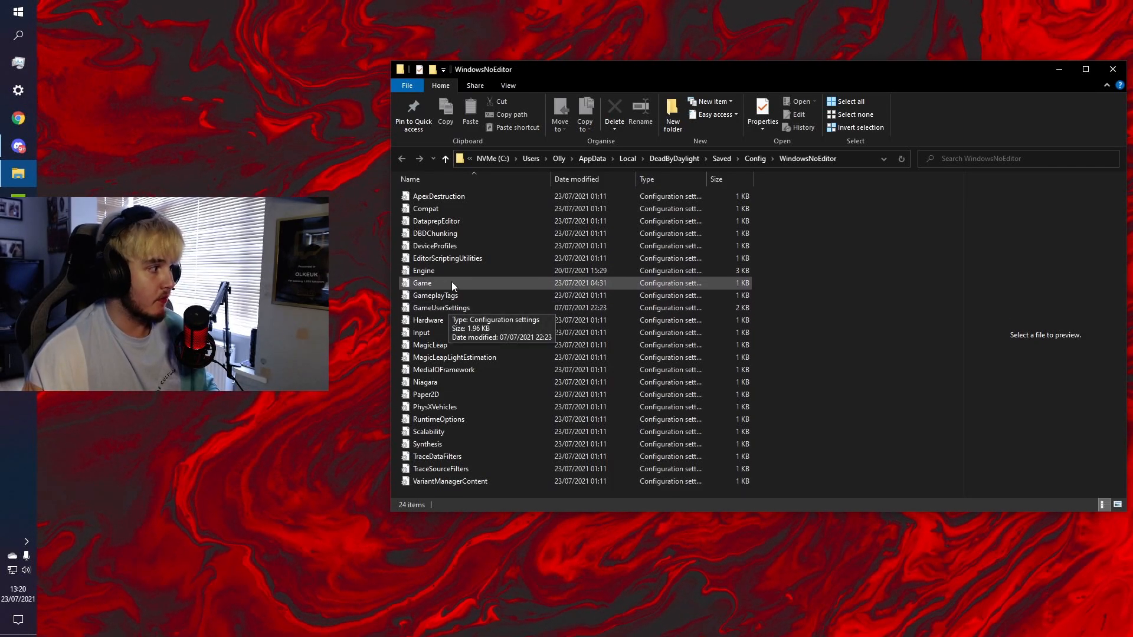
Try the Engine settings file, then select GameUserSettings to preview its contents
right_click(424, 270)
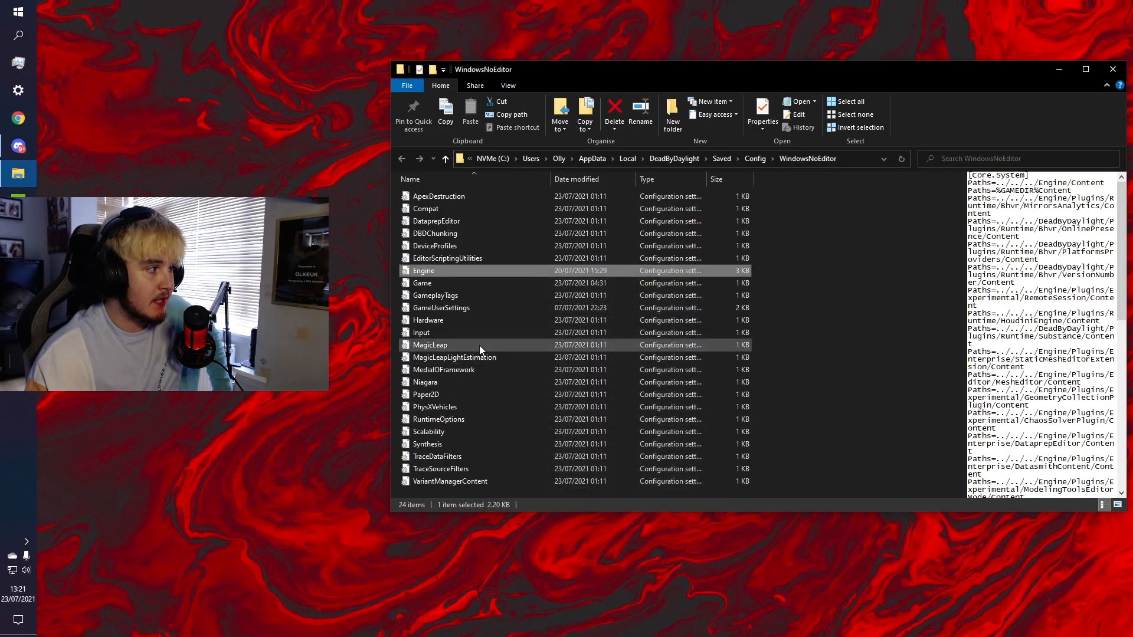
double_click(423, 270)
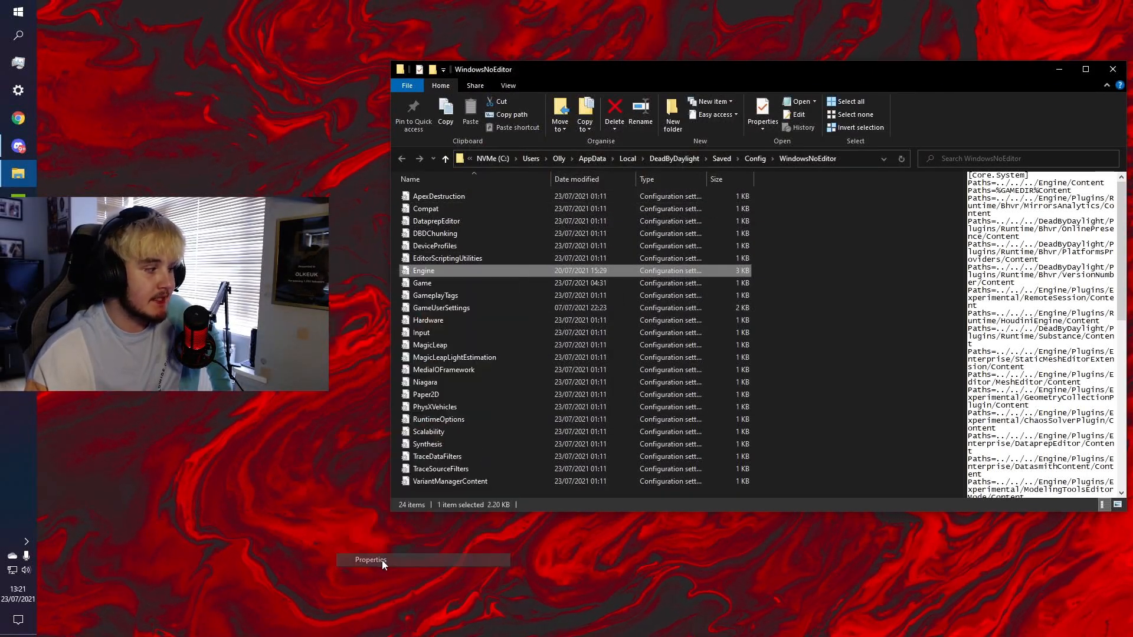
mouse_move(596, 557)
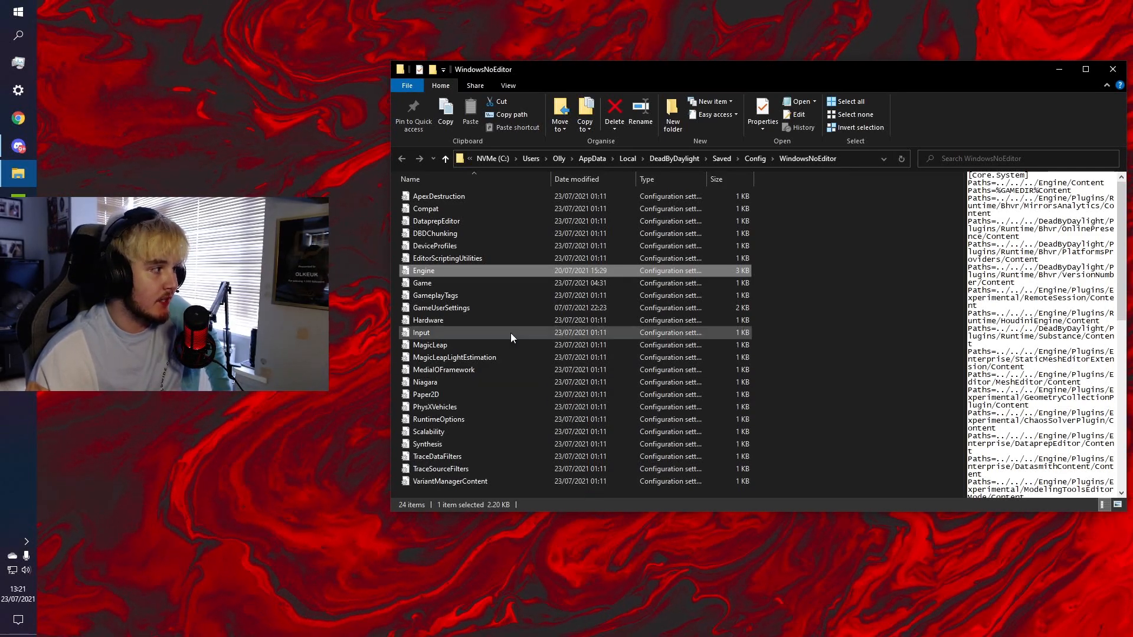
mouse_move(470, 323)
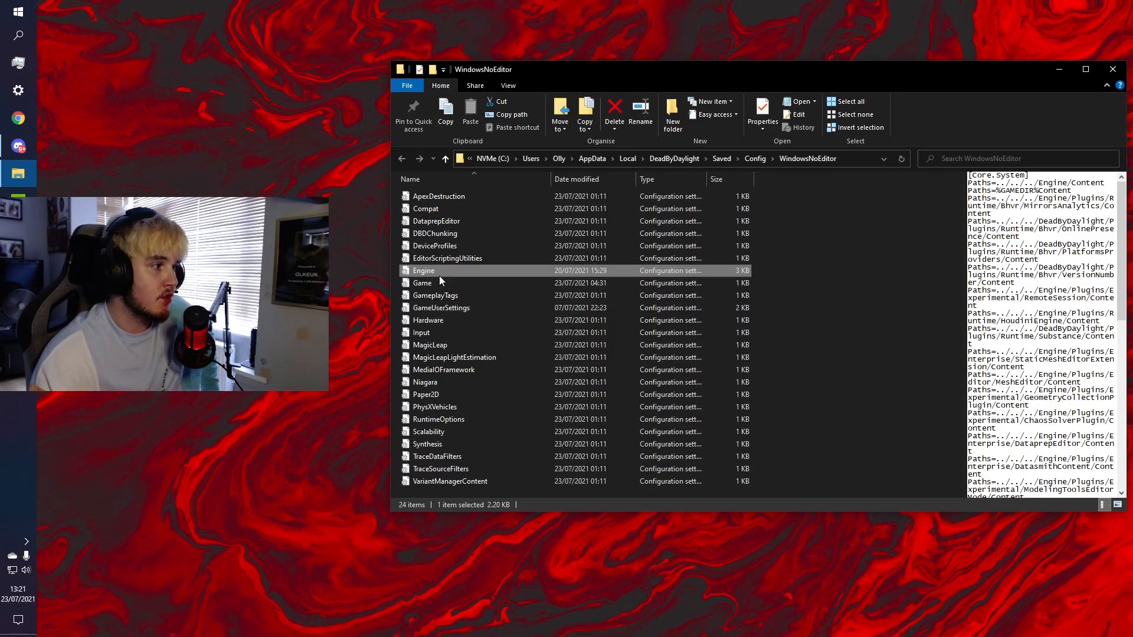
mouse_move(439, 282)
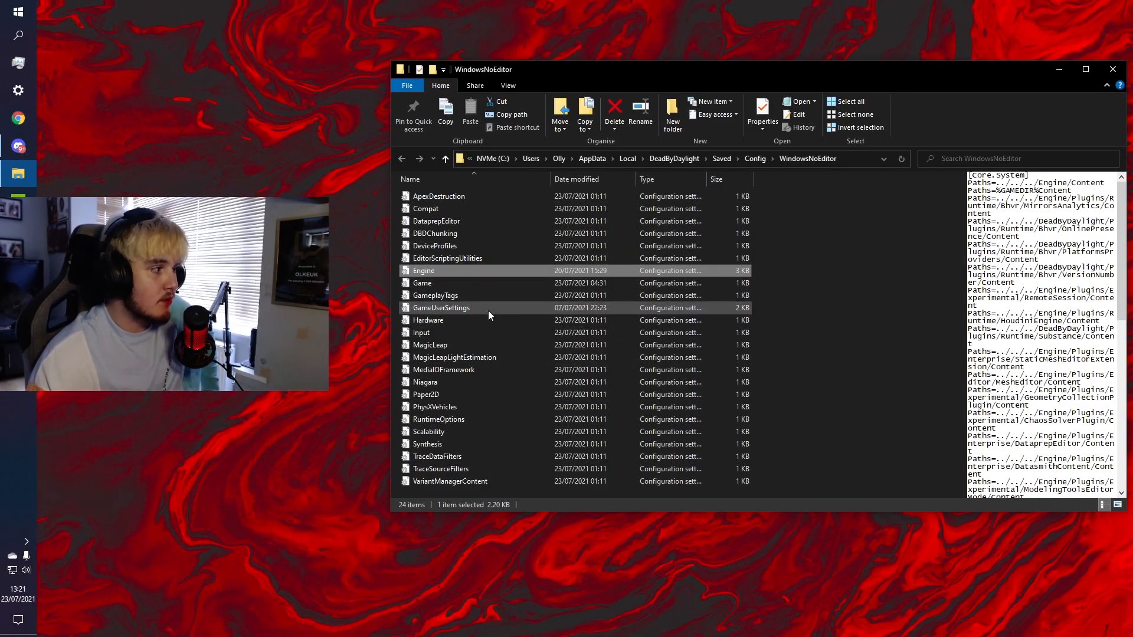
right_click(441, 308)
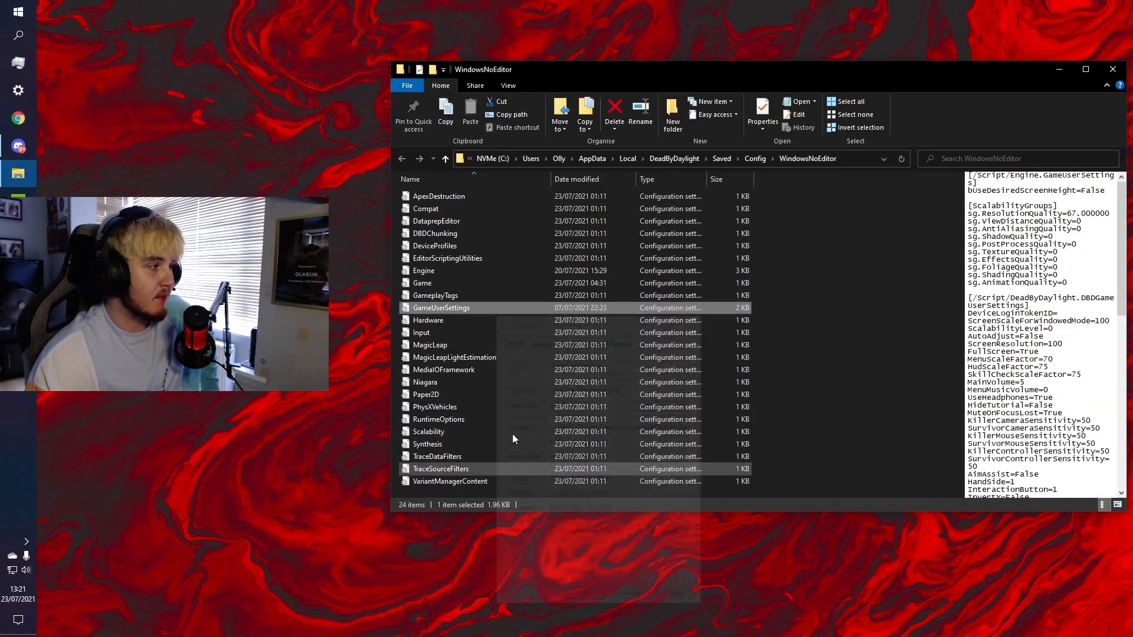
double_click(441, 308)
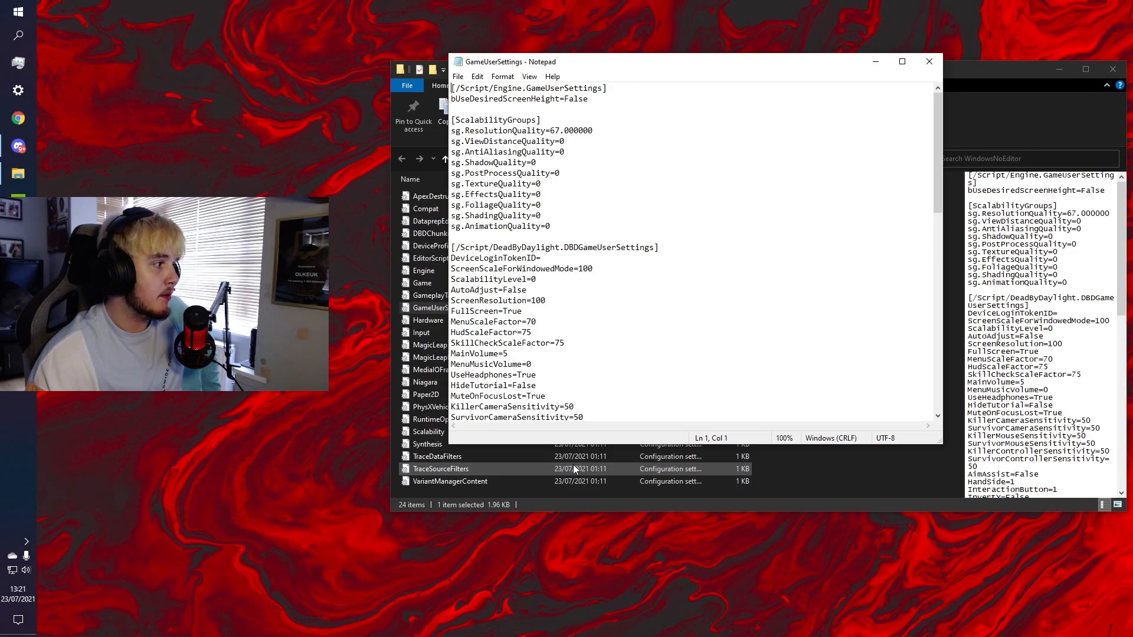
scroll(down, 3)
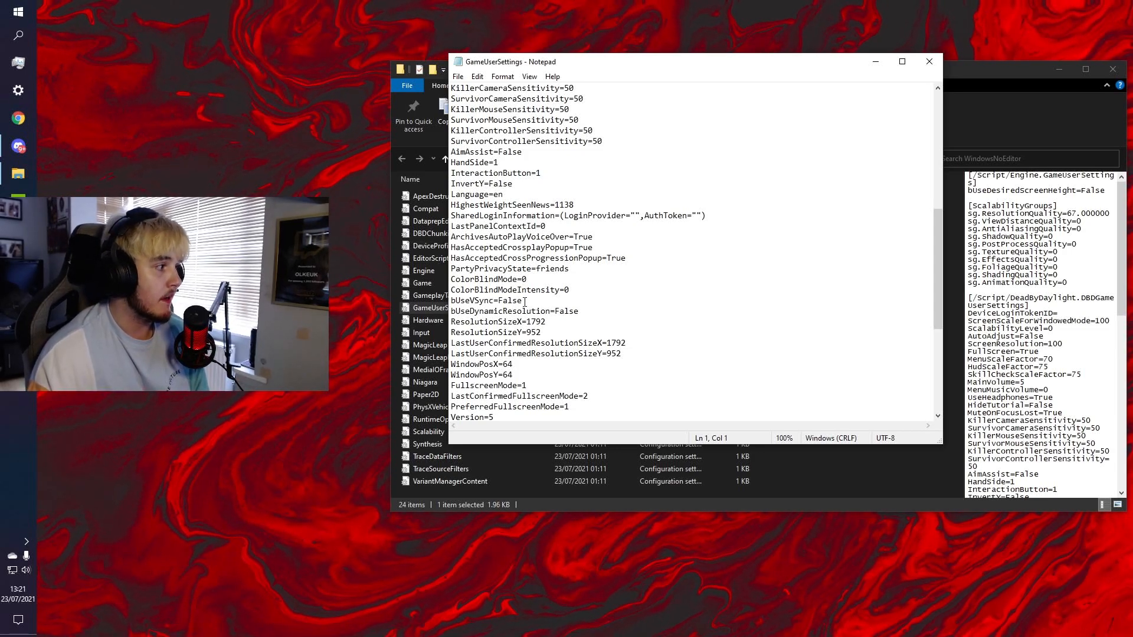
double_click(505, 299)
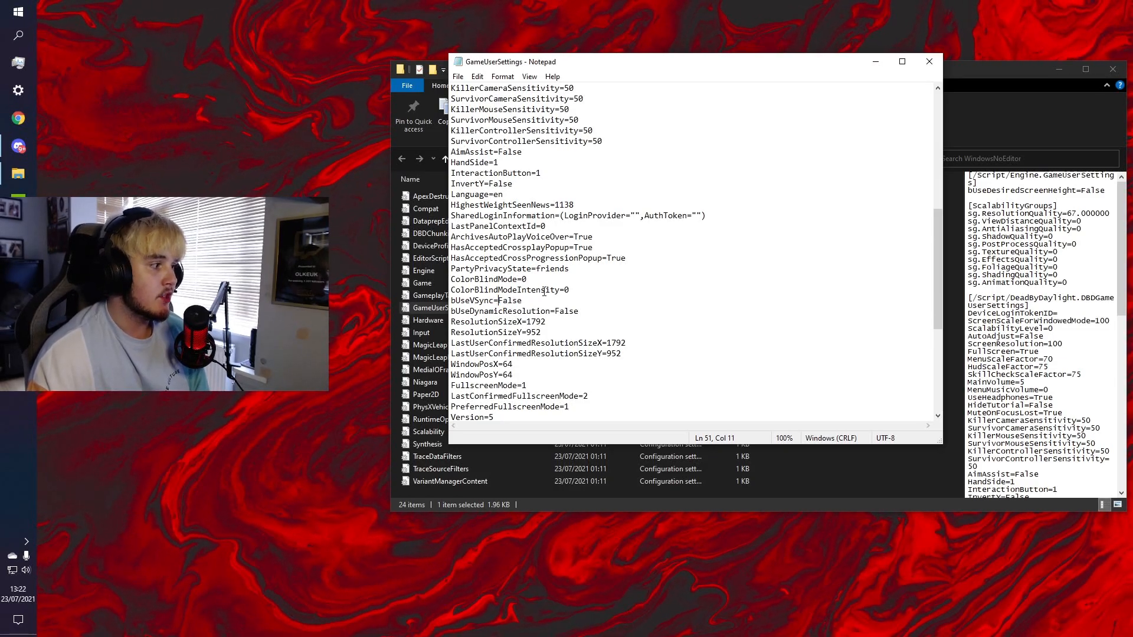
scroll(down, 3)
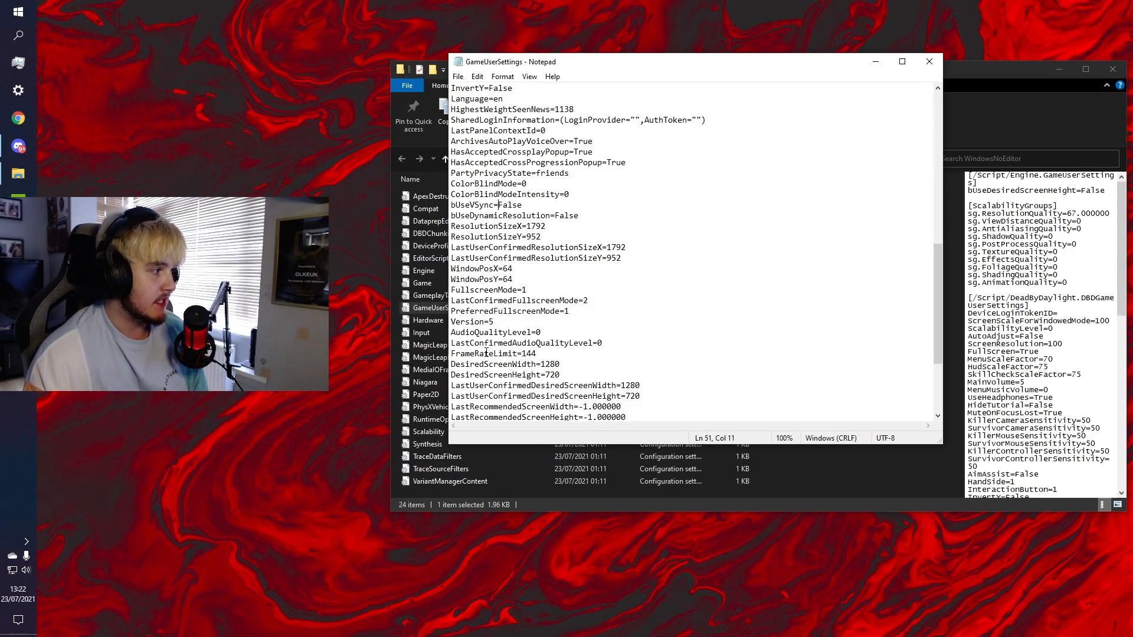
double_click(530, 353)
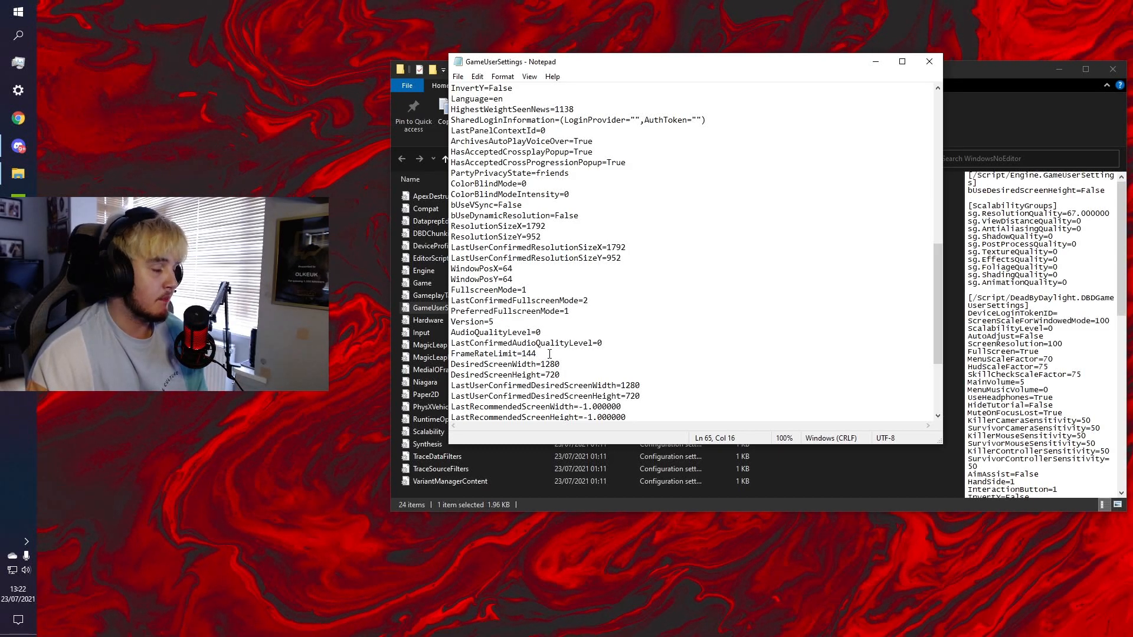
scroll(down, 3)
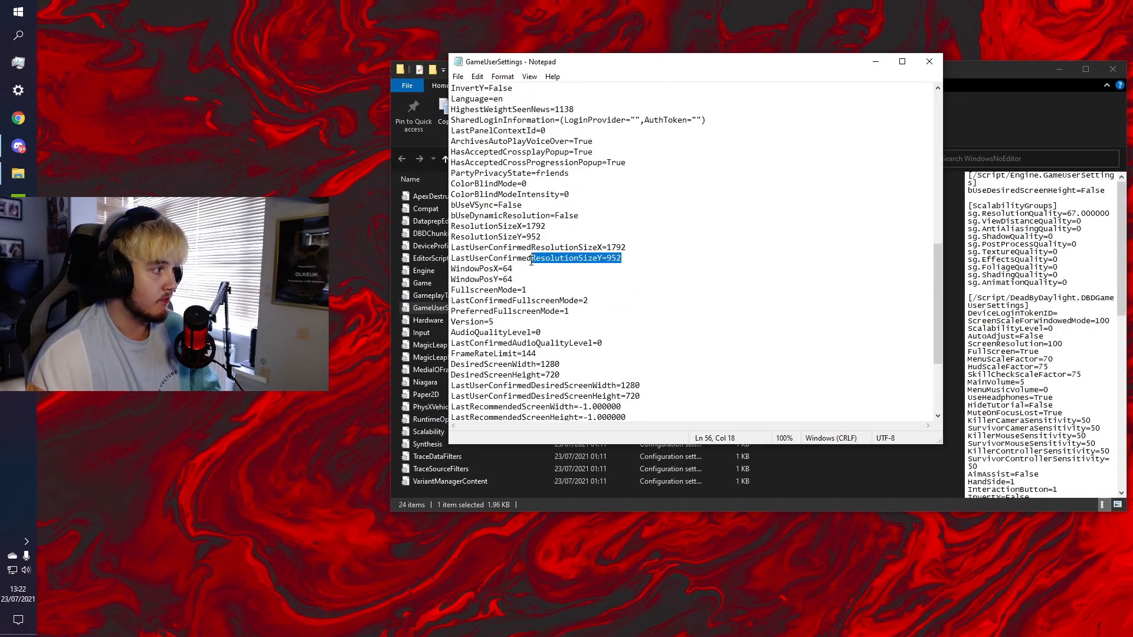
scroll(down, 3)
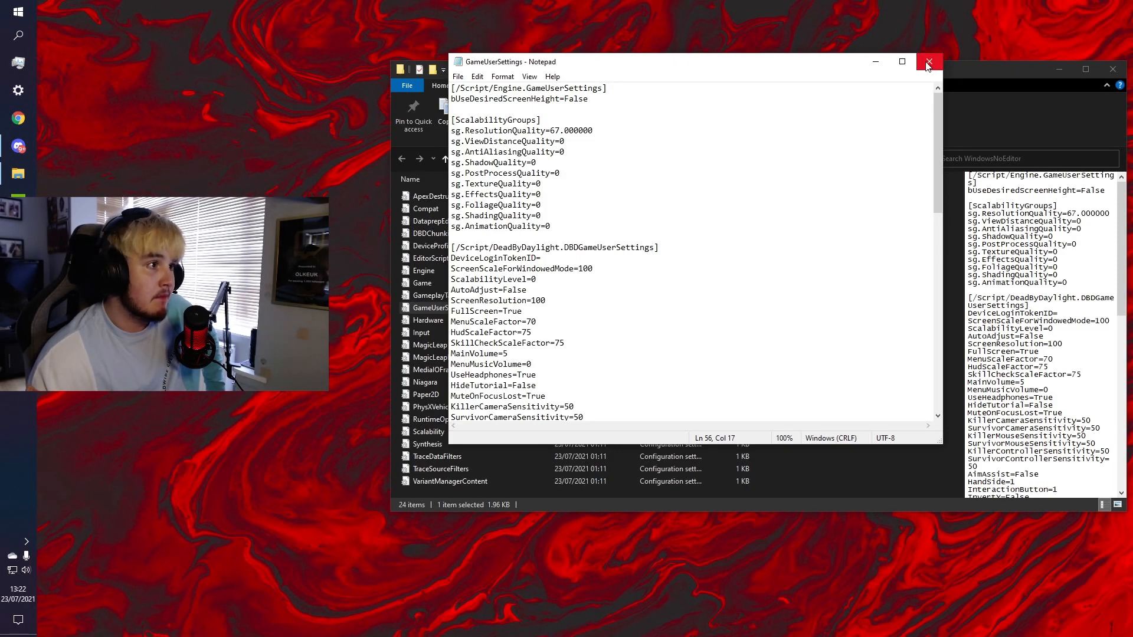
click(928, 62)
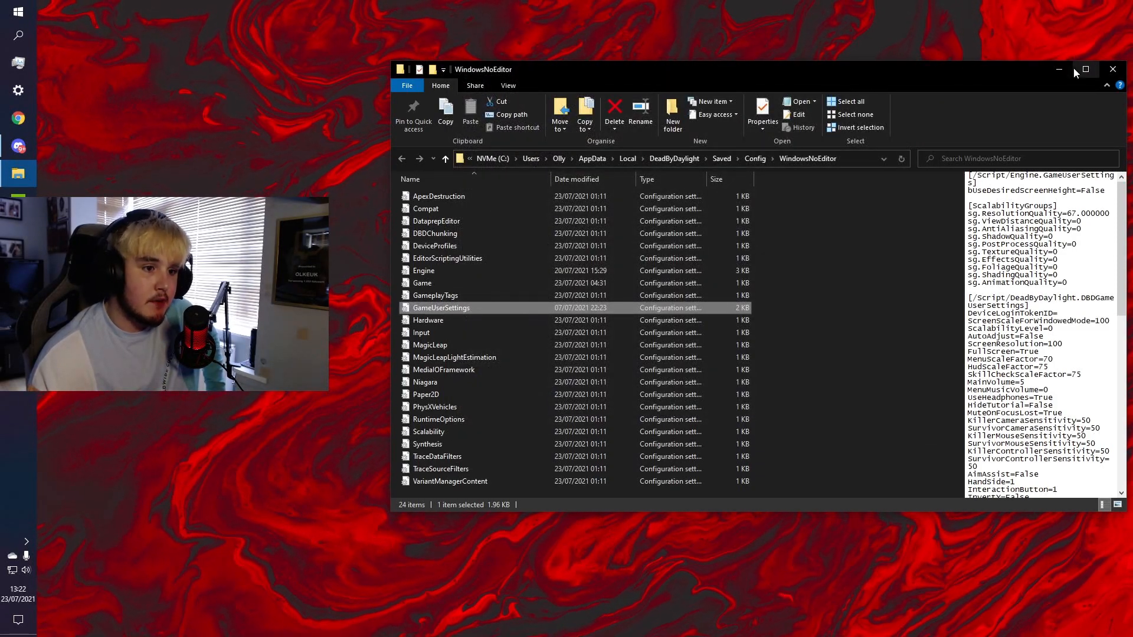
mouse_move(1085, 69)
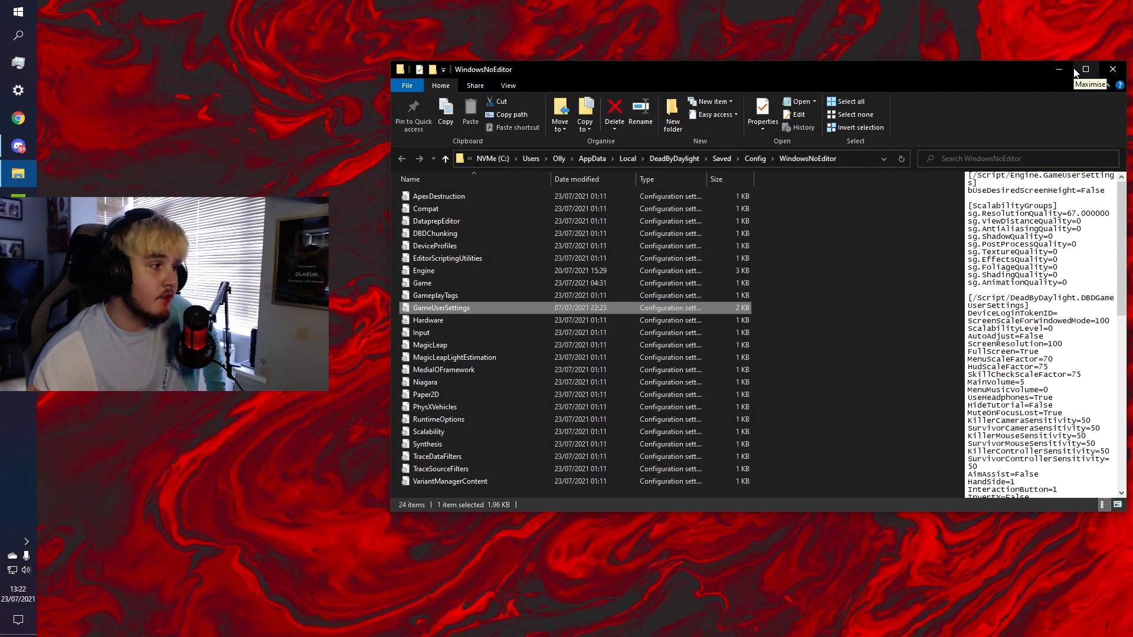